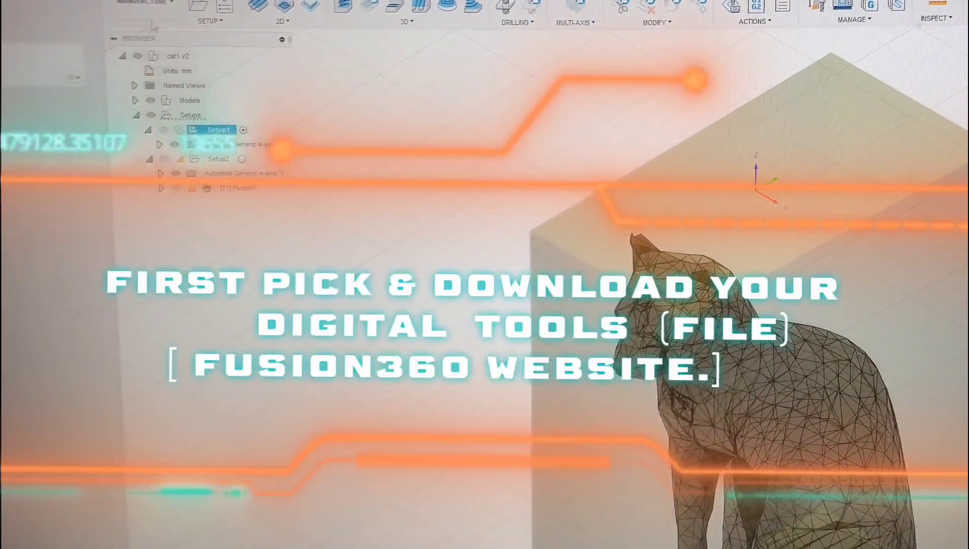
- Show the Import libraries option for the Local folder in the Tool Library tree
left_click(131, 17)
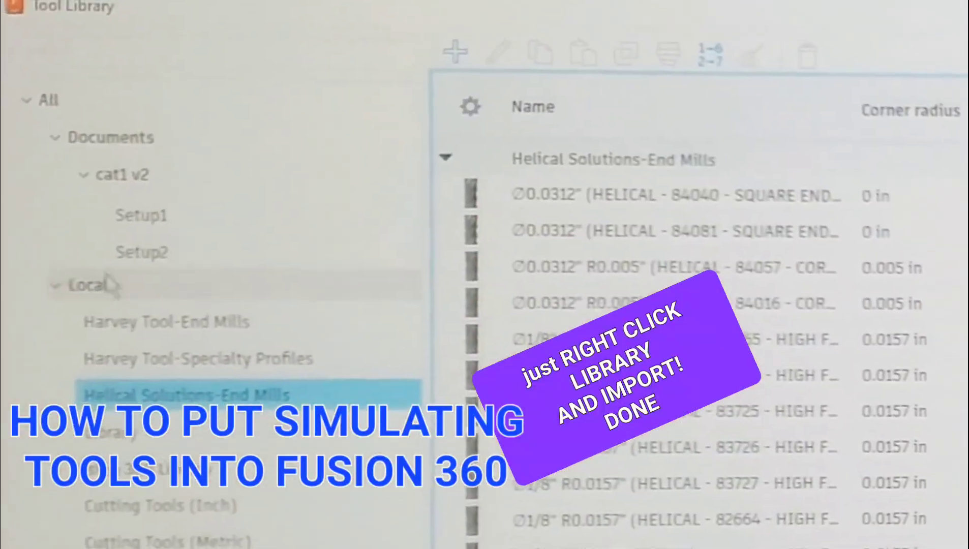
right_click(96, 285)
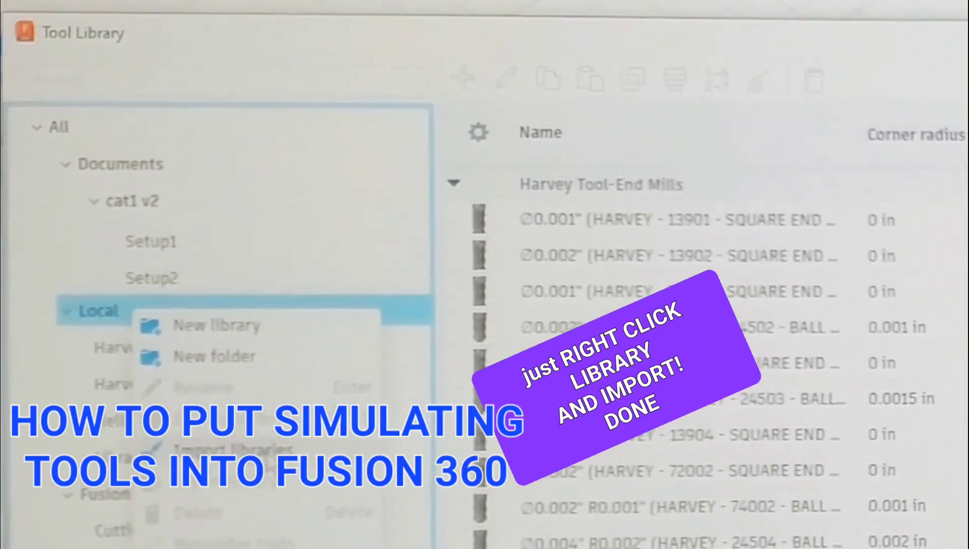